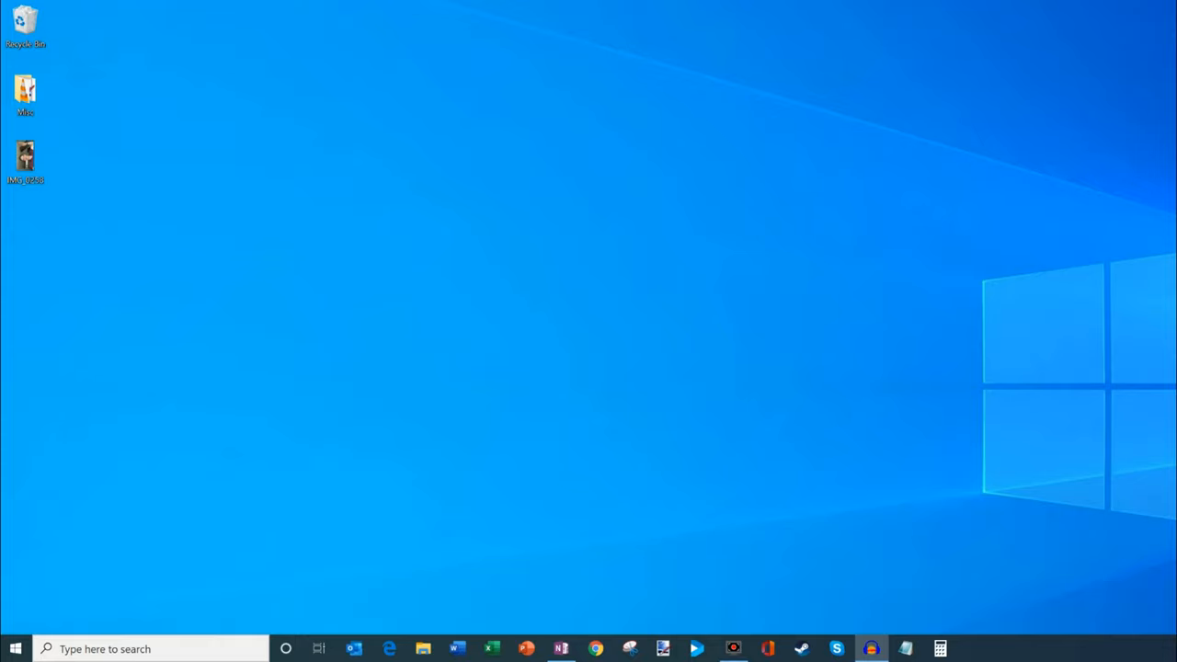
Preview the sideways phone video, then search Windows Start for 'video editor'
double_click(26, 162)
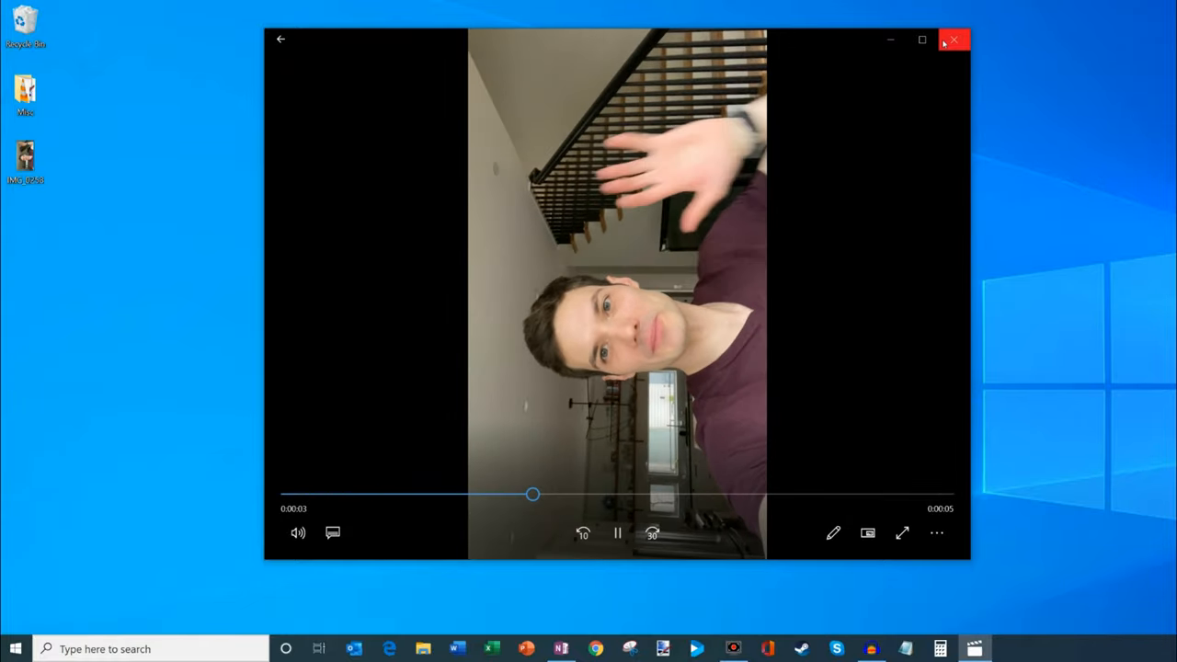
click(952, 41)
text(video)
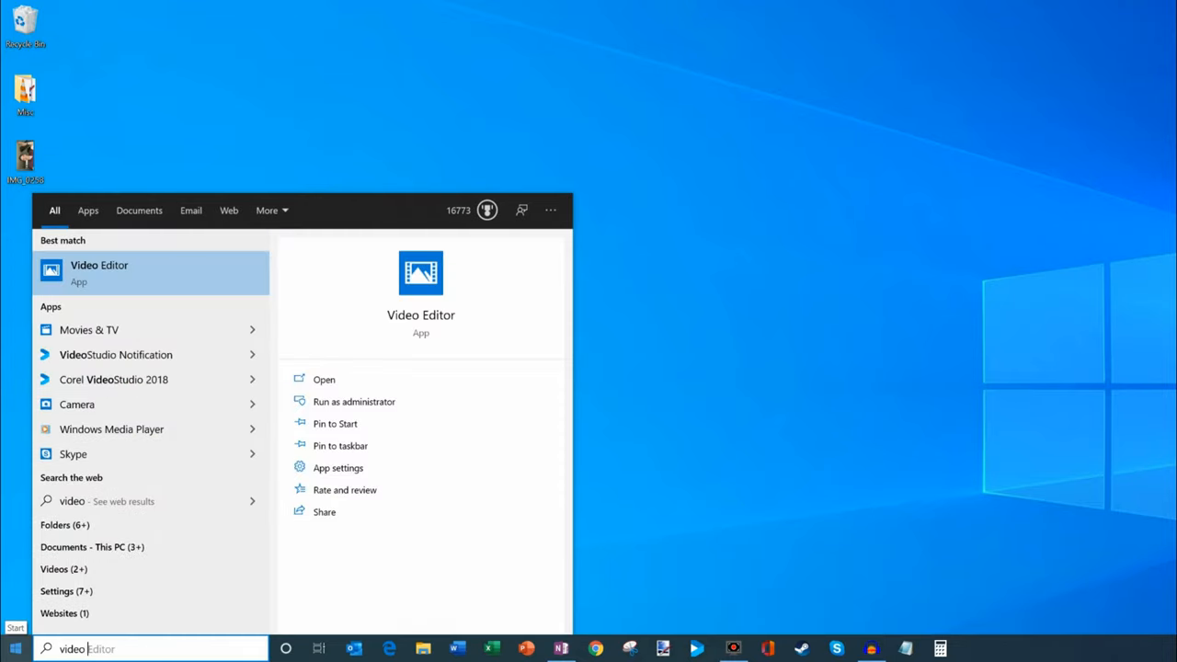
text(editor)
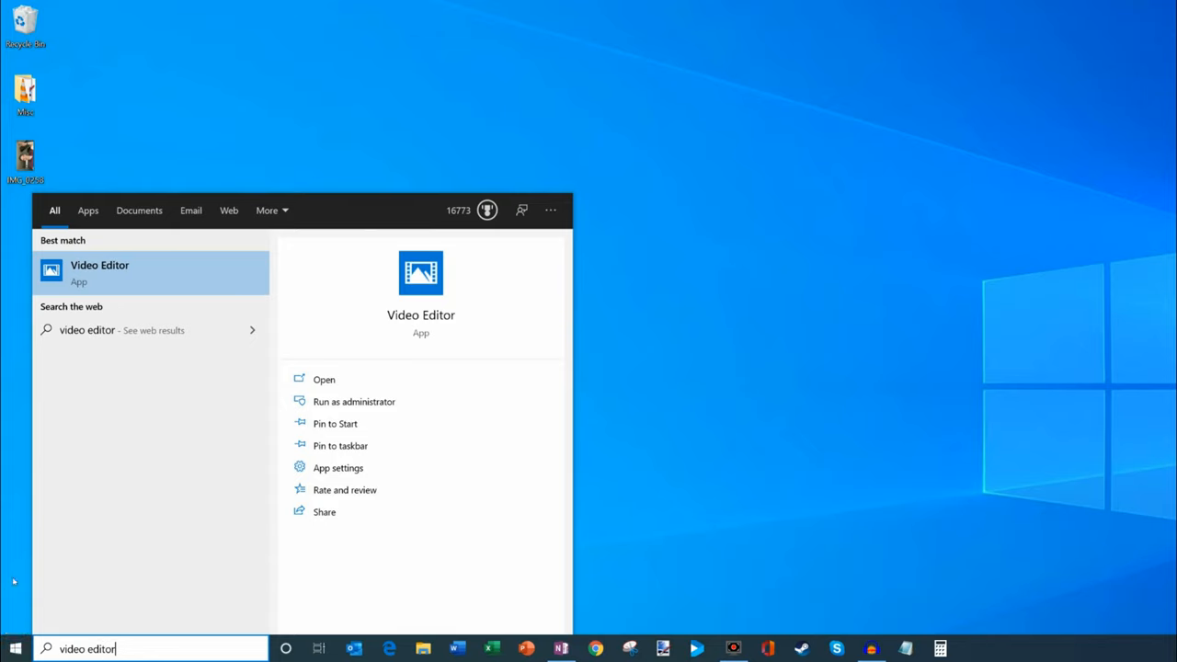
mouse_move(133, 274)
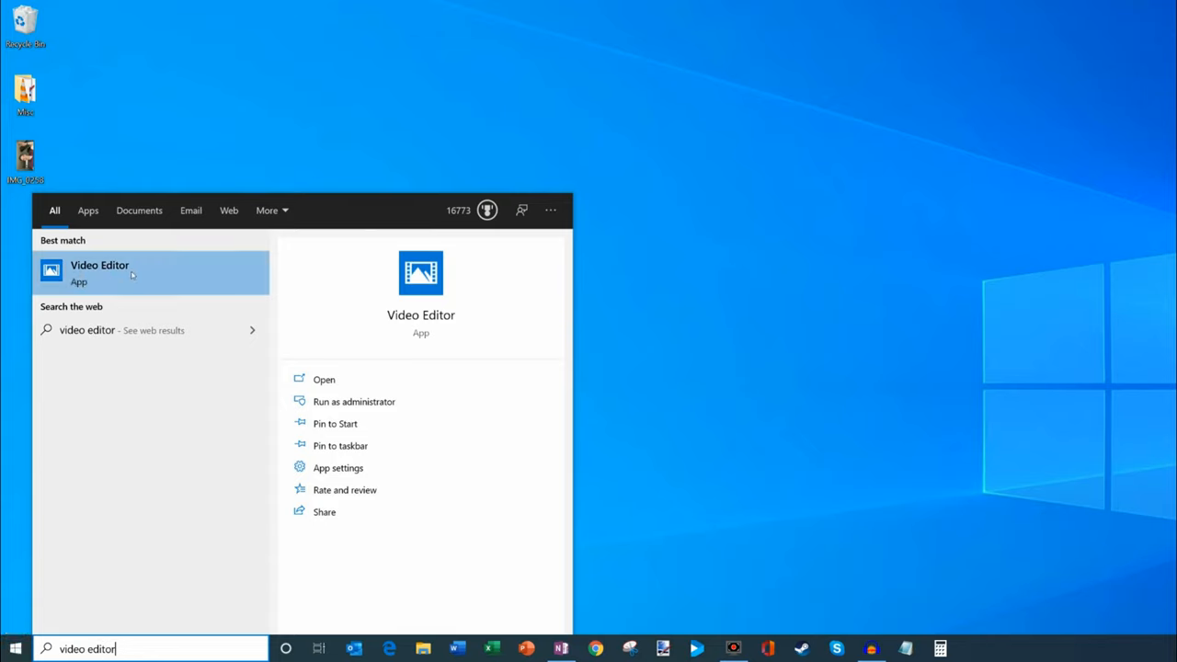
mouse_move(99, 278)
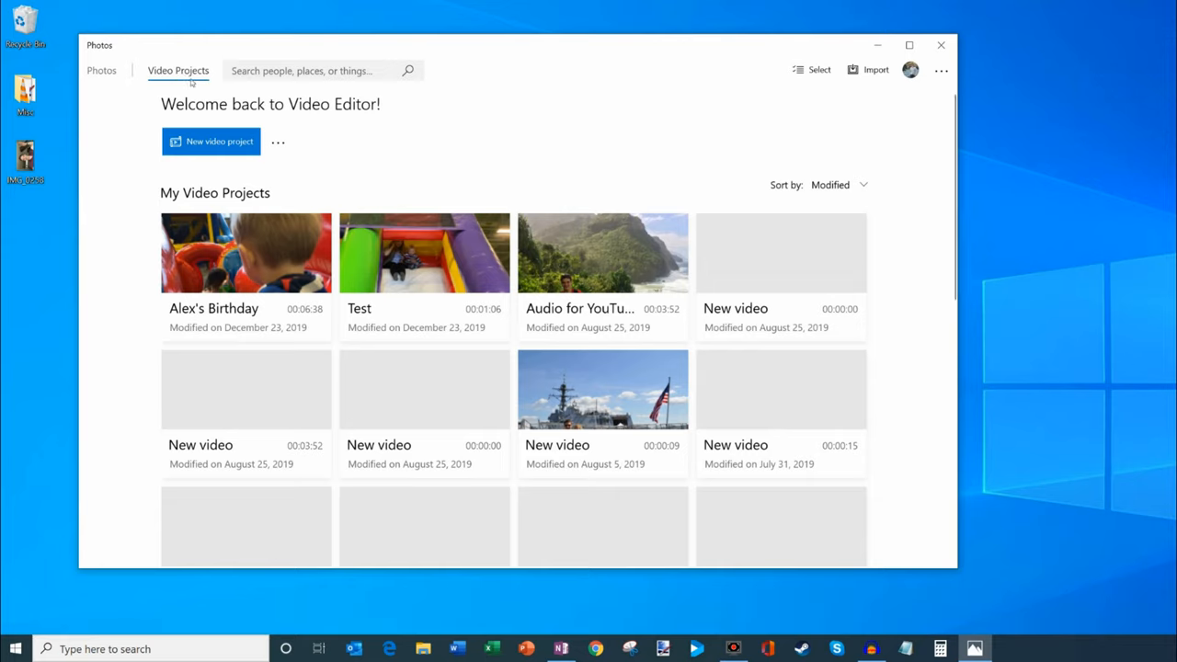
mouse_move(219, 140)
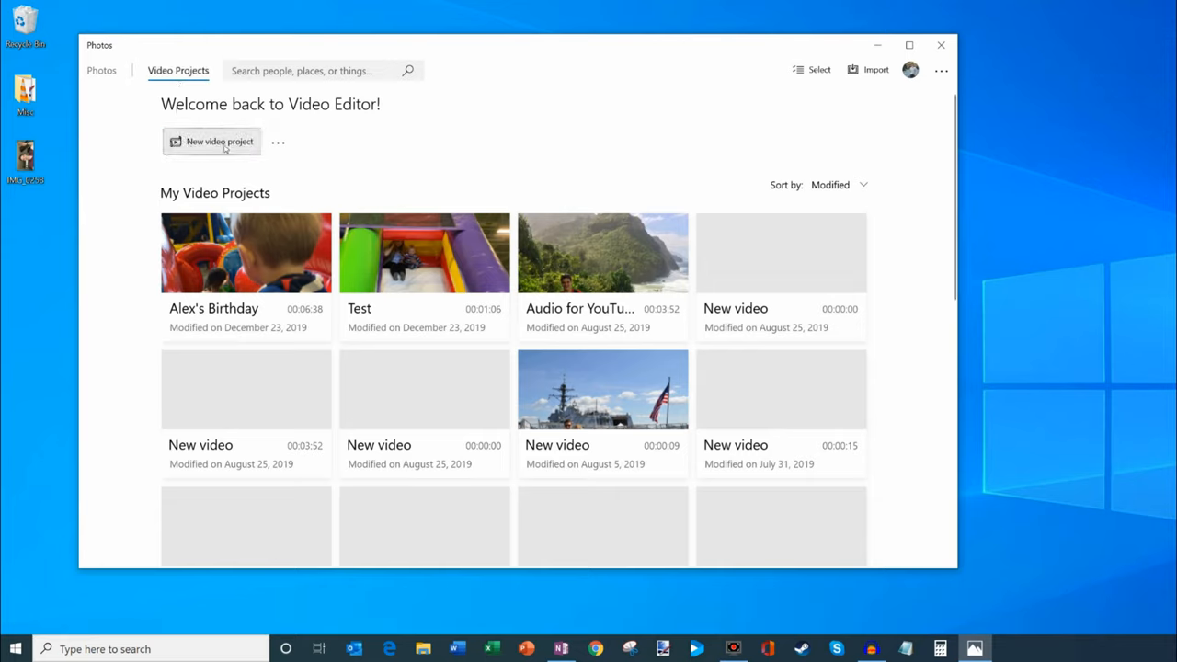
Create a new video project named 'Rotated video'
click(212, 140)
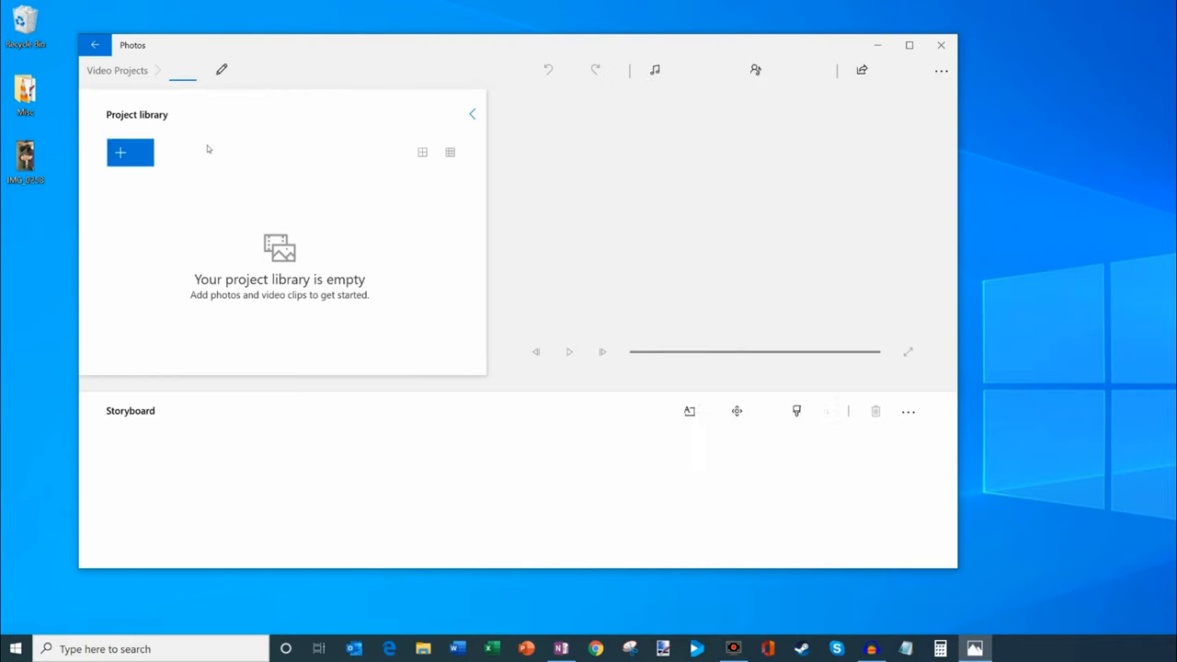
click(129, 151)
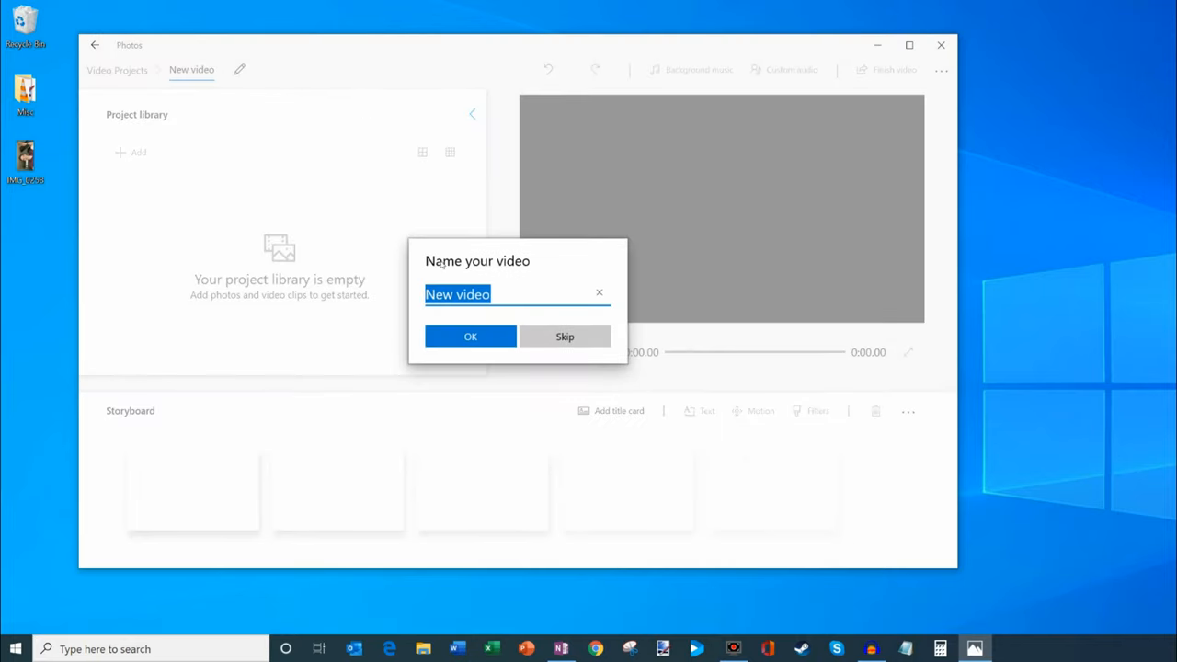
text(Rot)
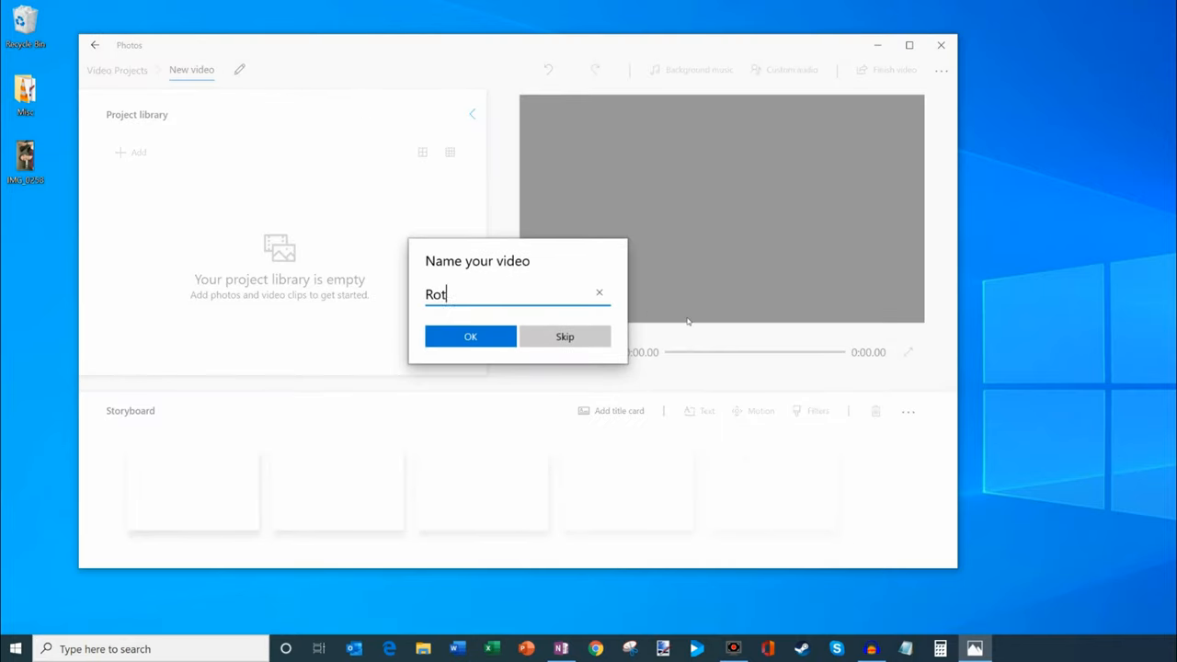
text(ated video)
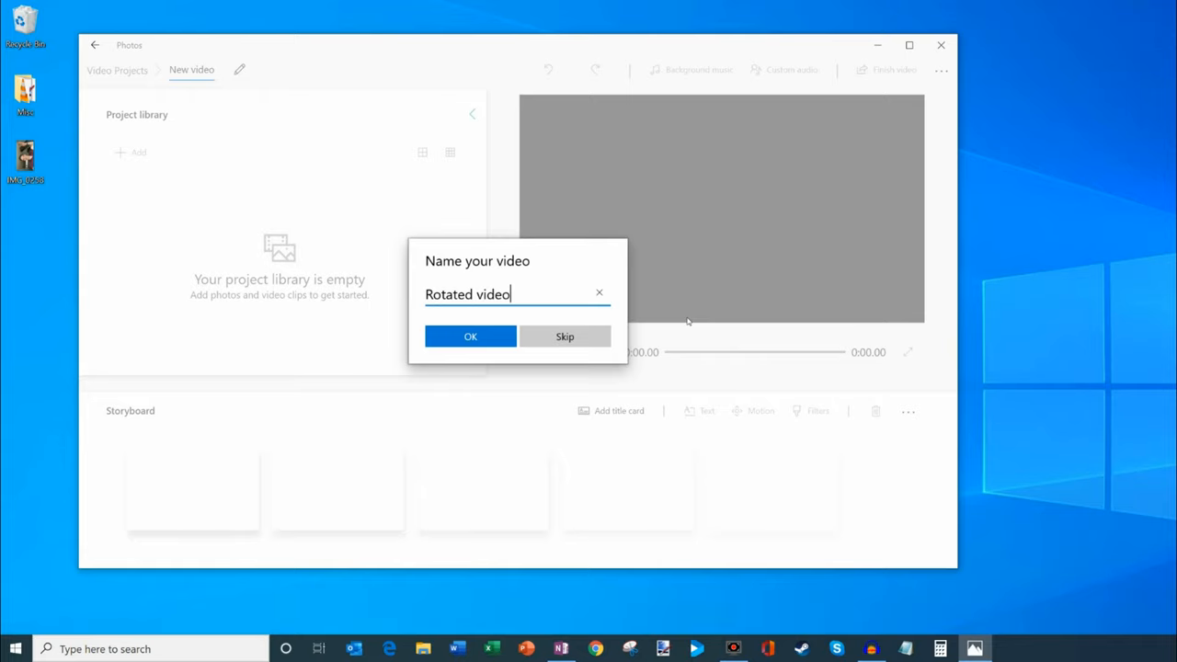
click(471, 334)
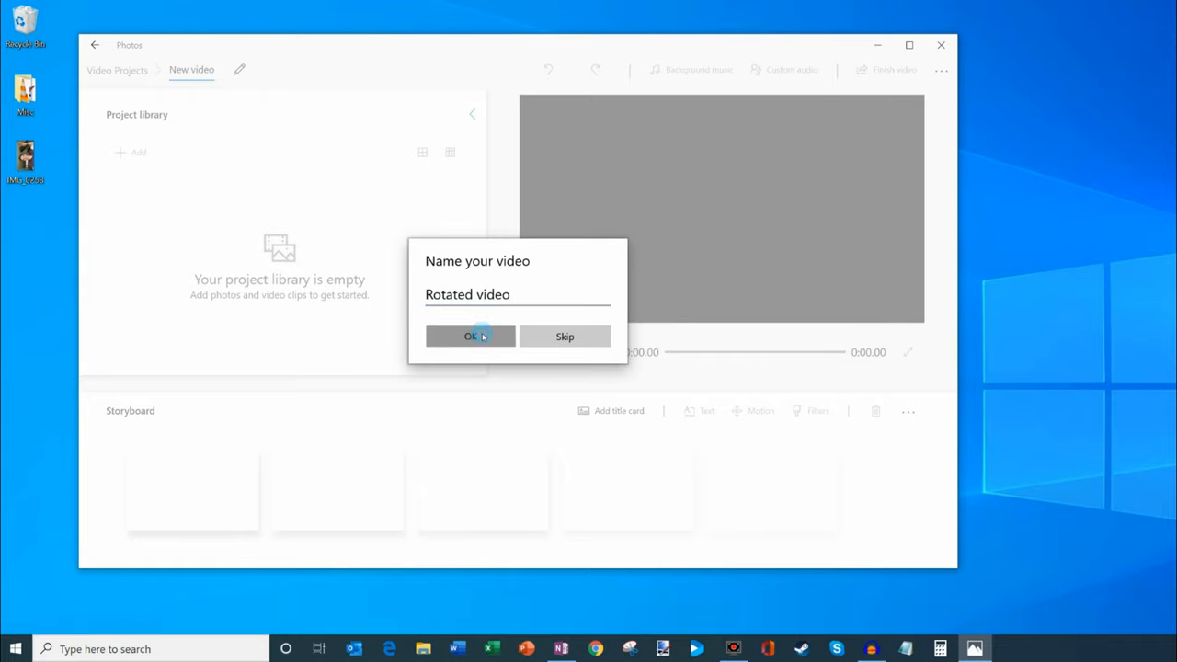
click(471, 335)
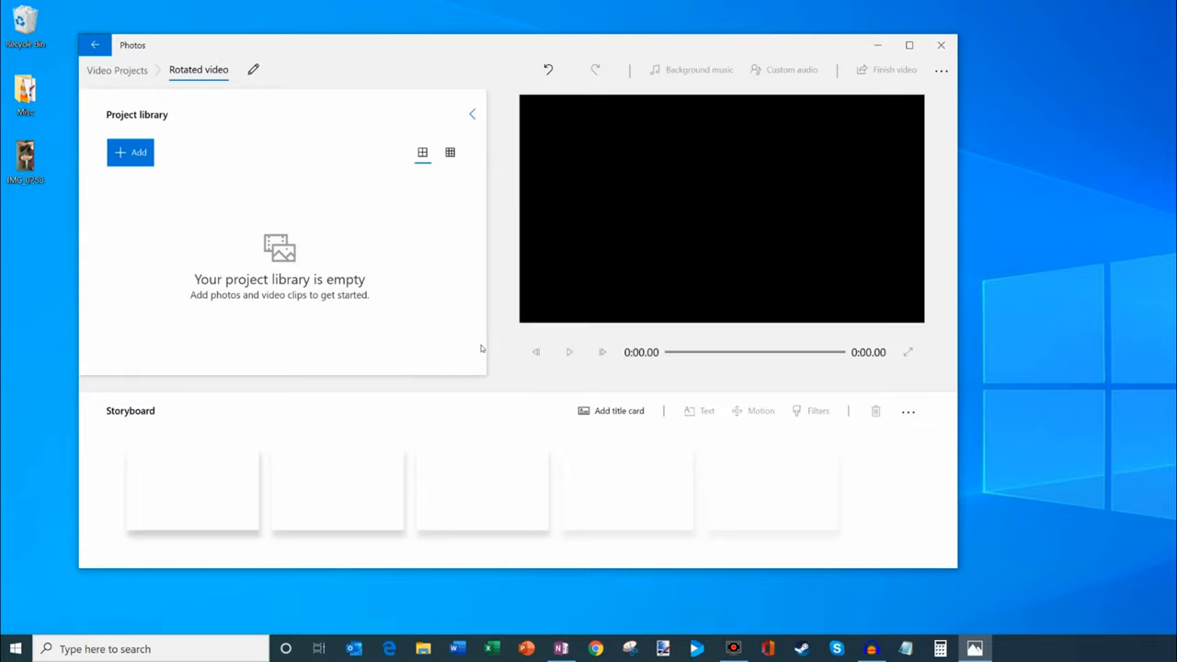
mouse_move(79, 237)
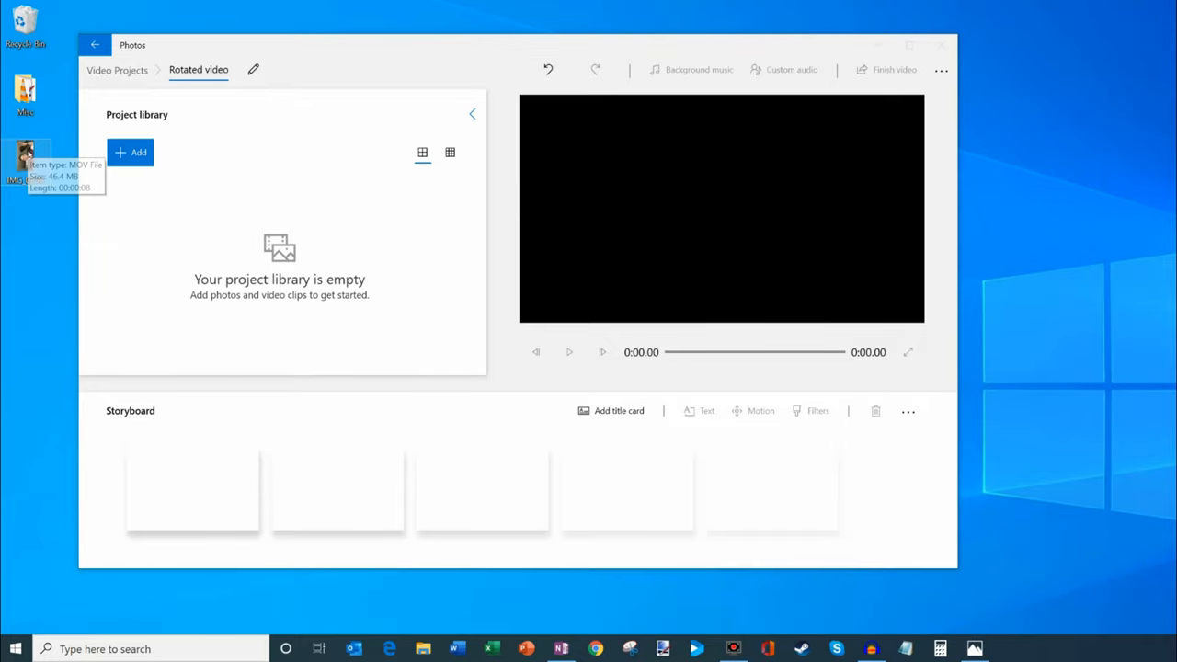
Add the sideways clip to the project library and storyboard, and preview it playing on its side
drag(26, 166, 225, 237)
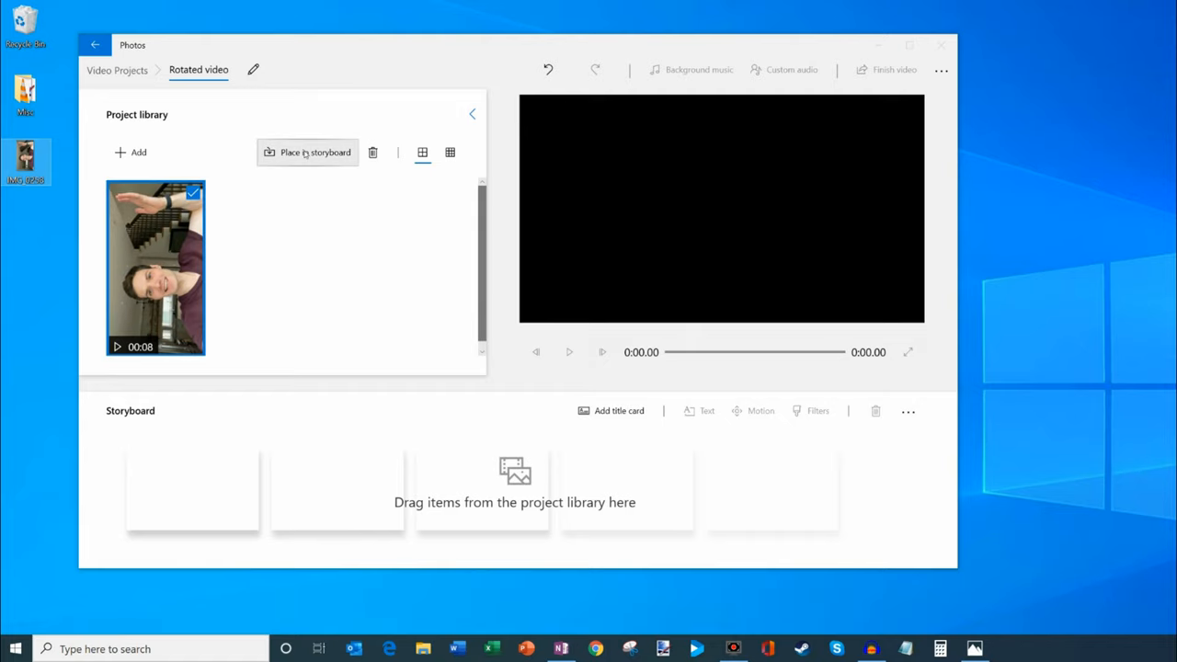
click(316, 151)
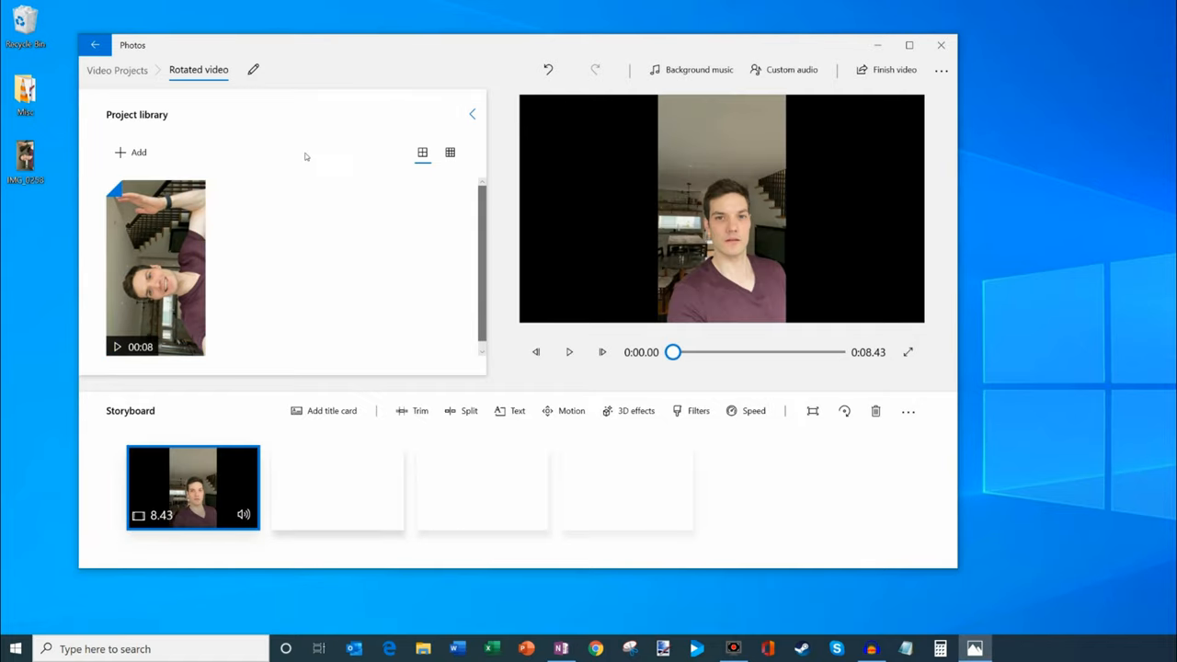
click(570, 351)
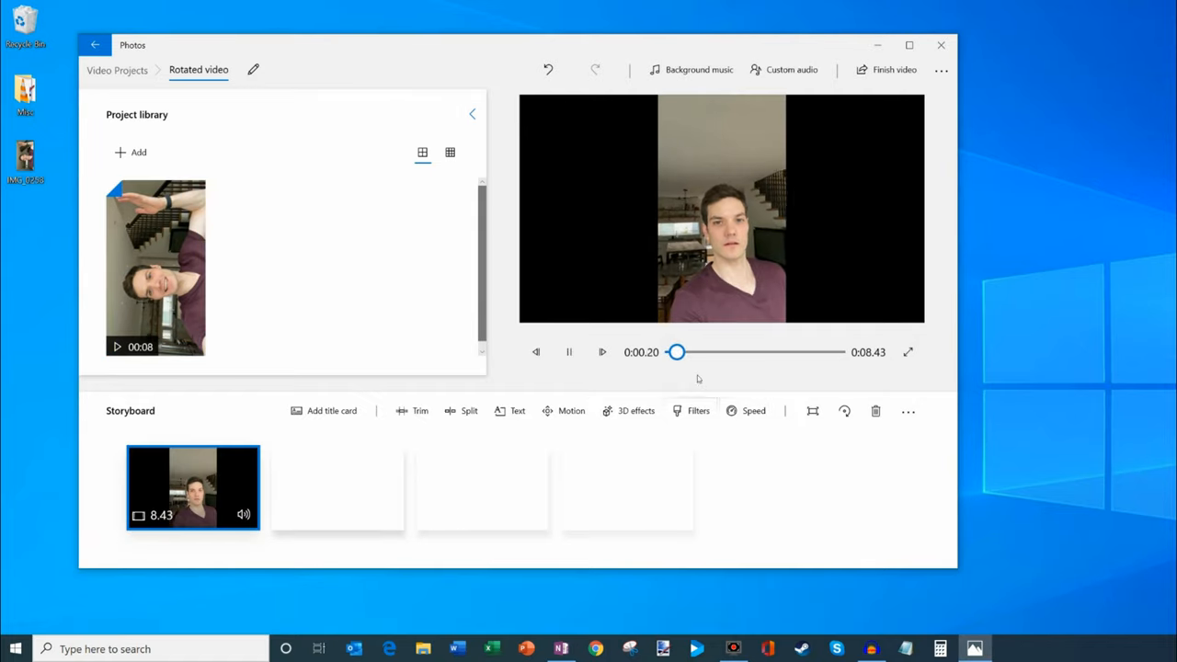
drag(677, 351, 719, 351)
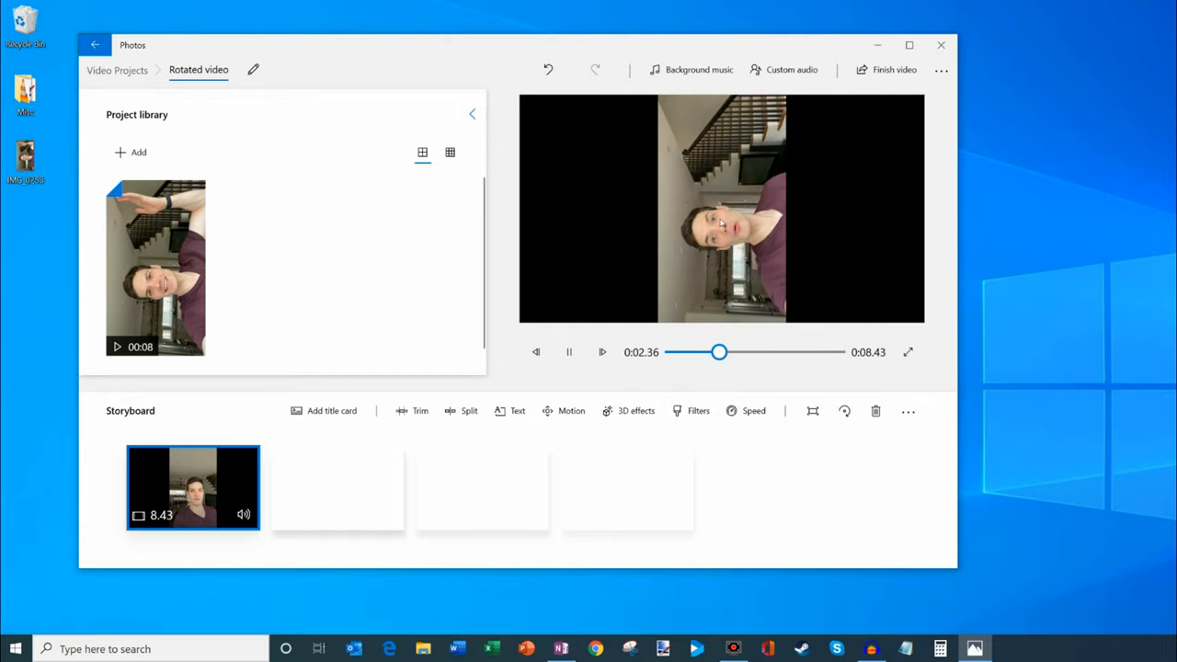
click(568, 353)
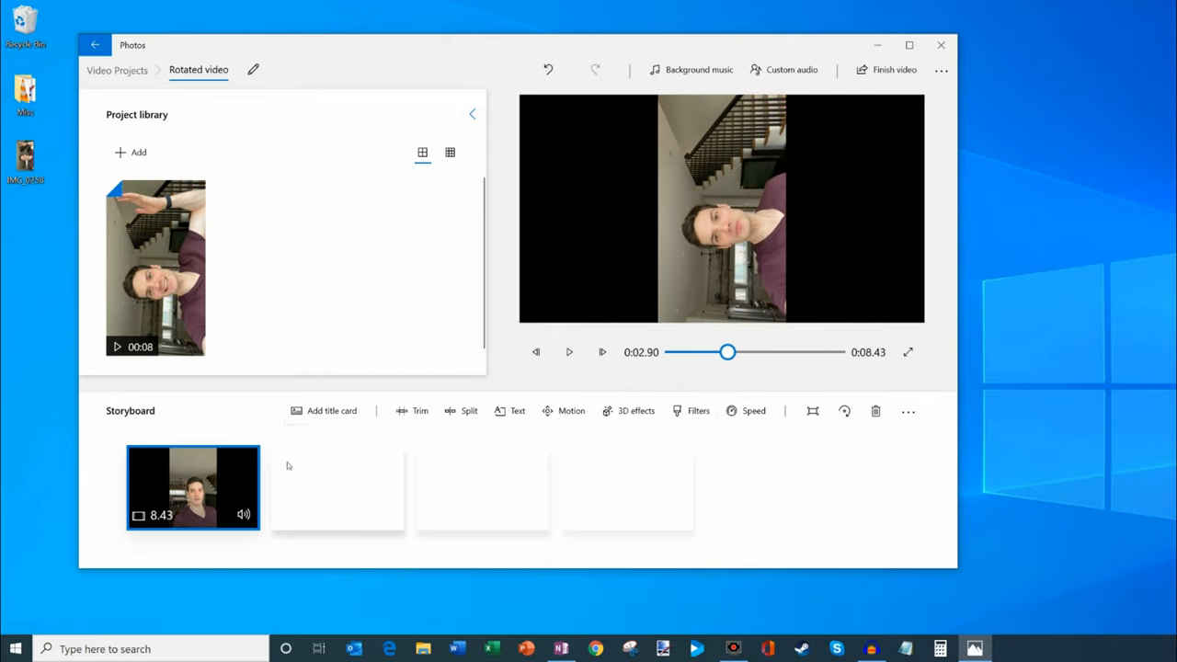
mouse_move(296, 478)
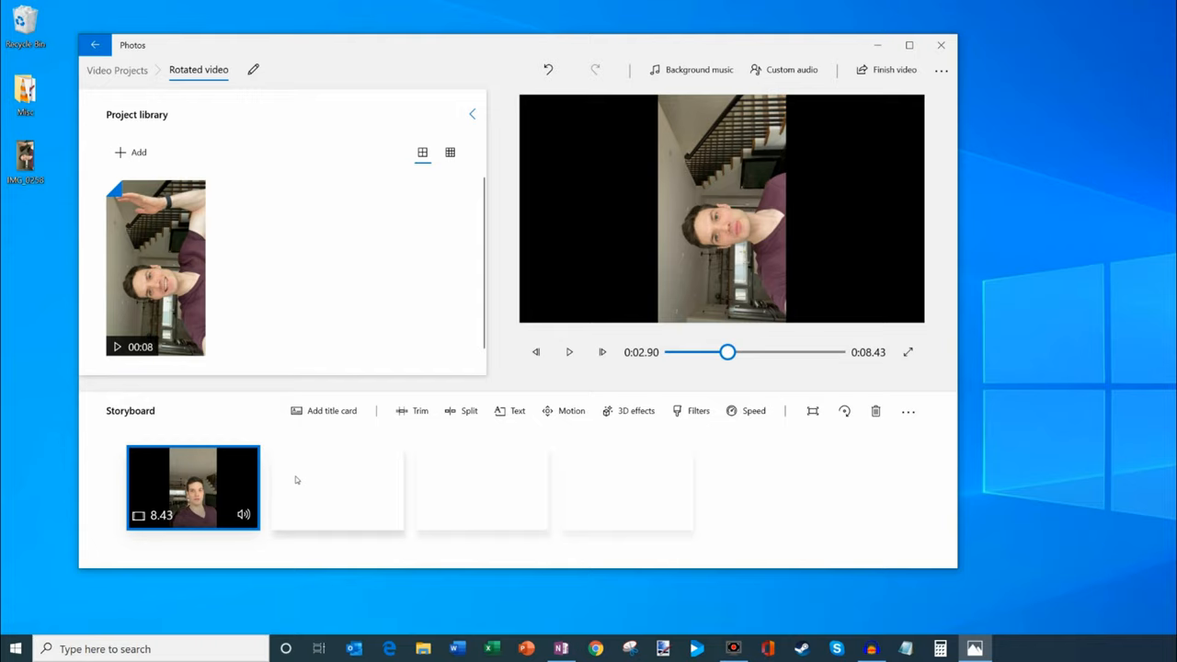
mouse_move(842, 411)
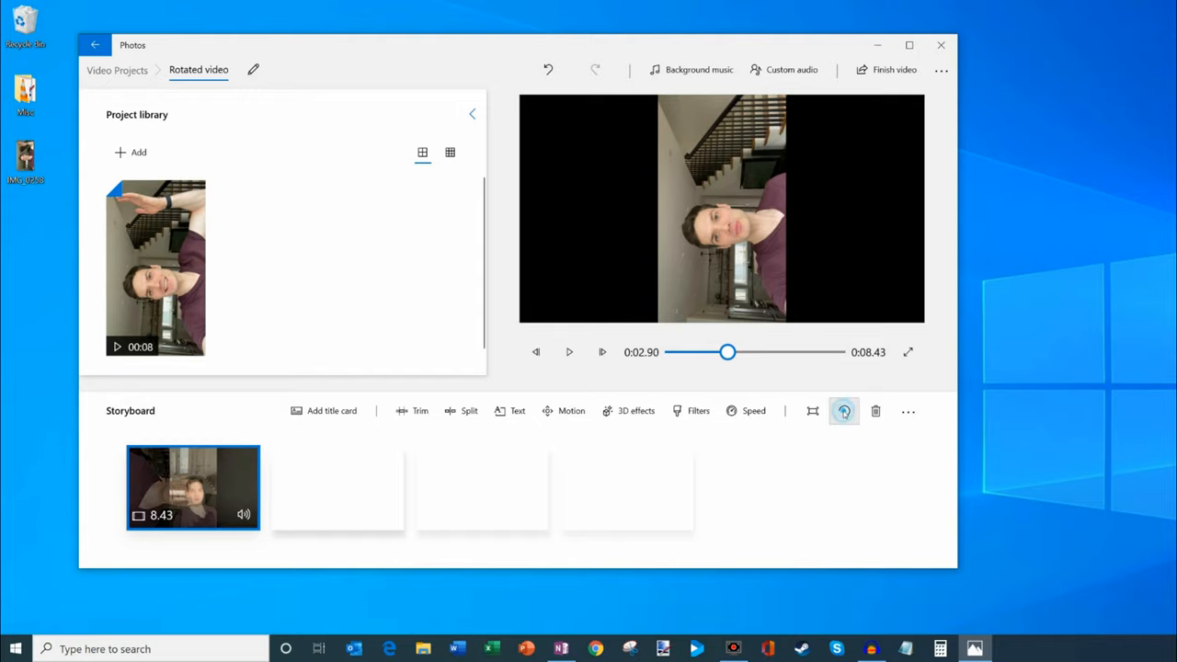
Rotate the storyboard clip in quarter turns until the person and staircase appear upright
click(842, 412)
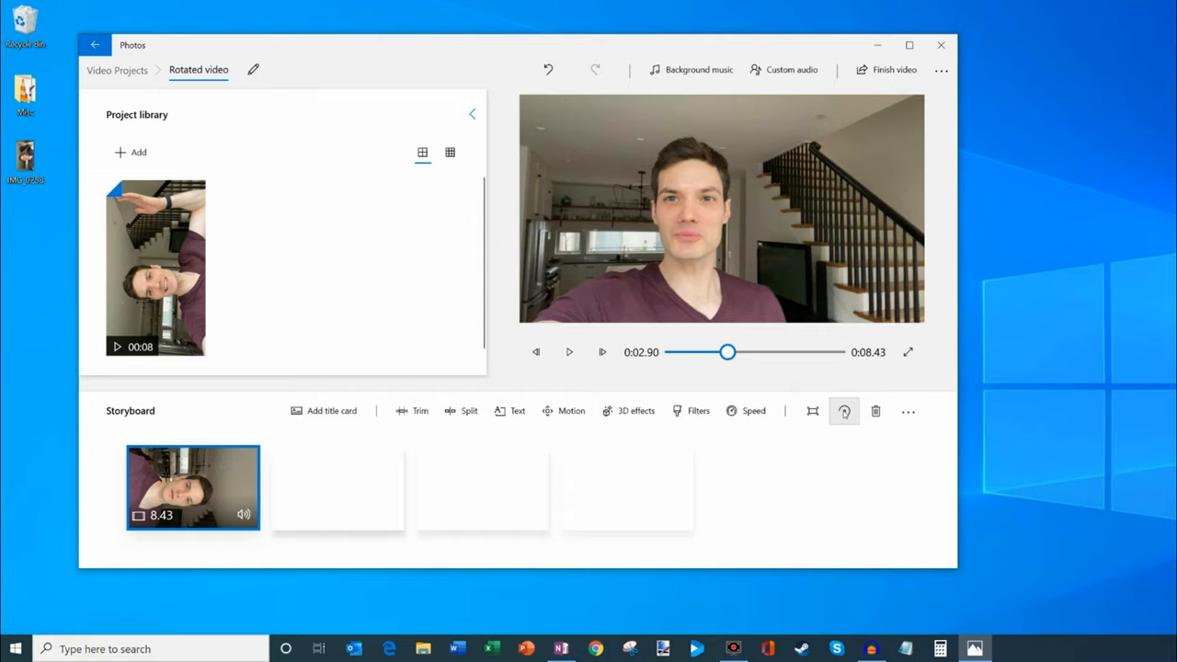
click(842, 412)
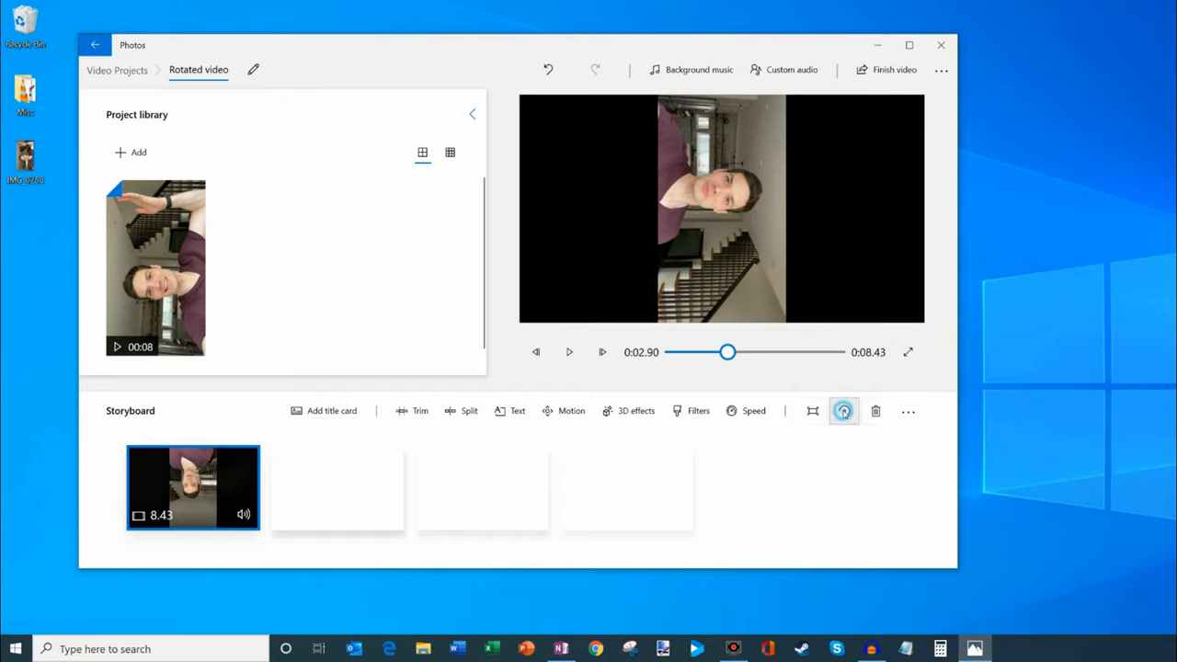
click(842, 412)
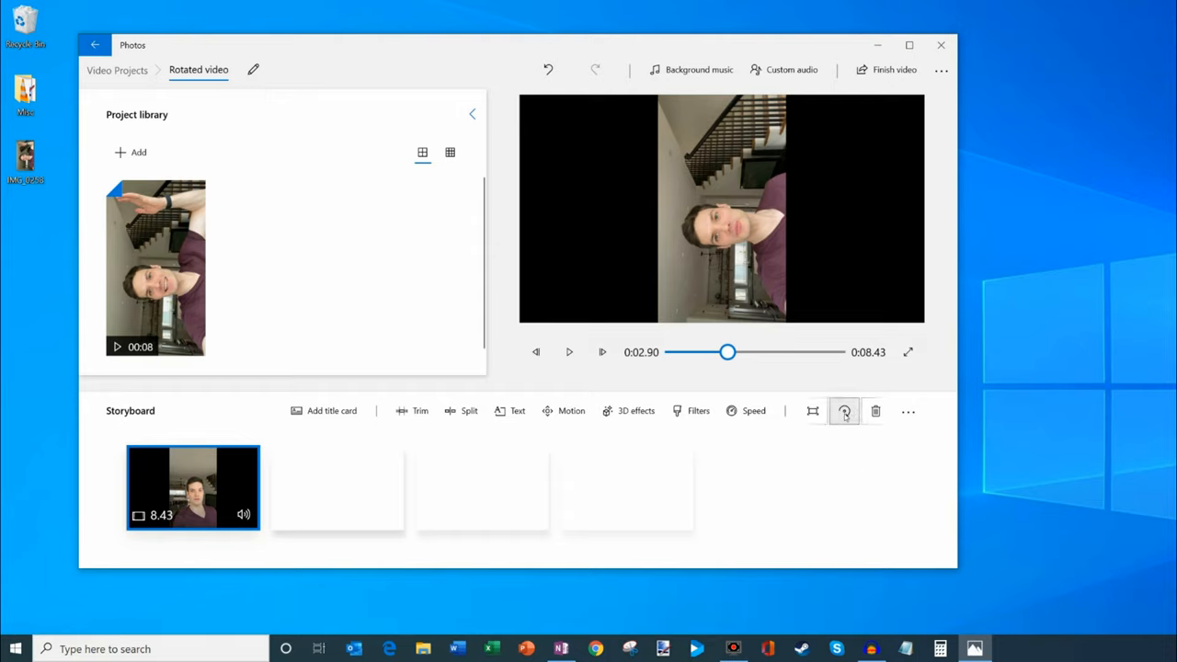
mouse_move(842, 411)
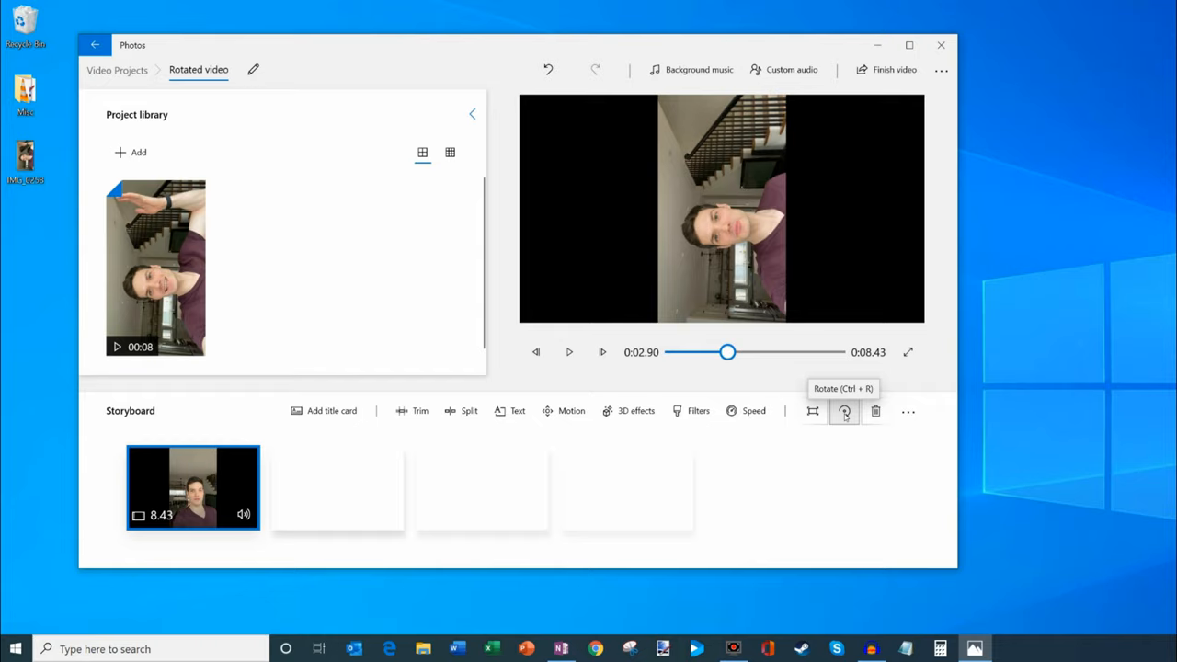
mouse_move(842, 496)
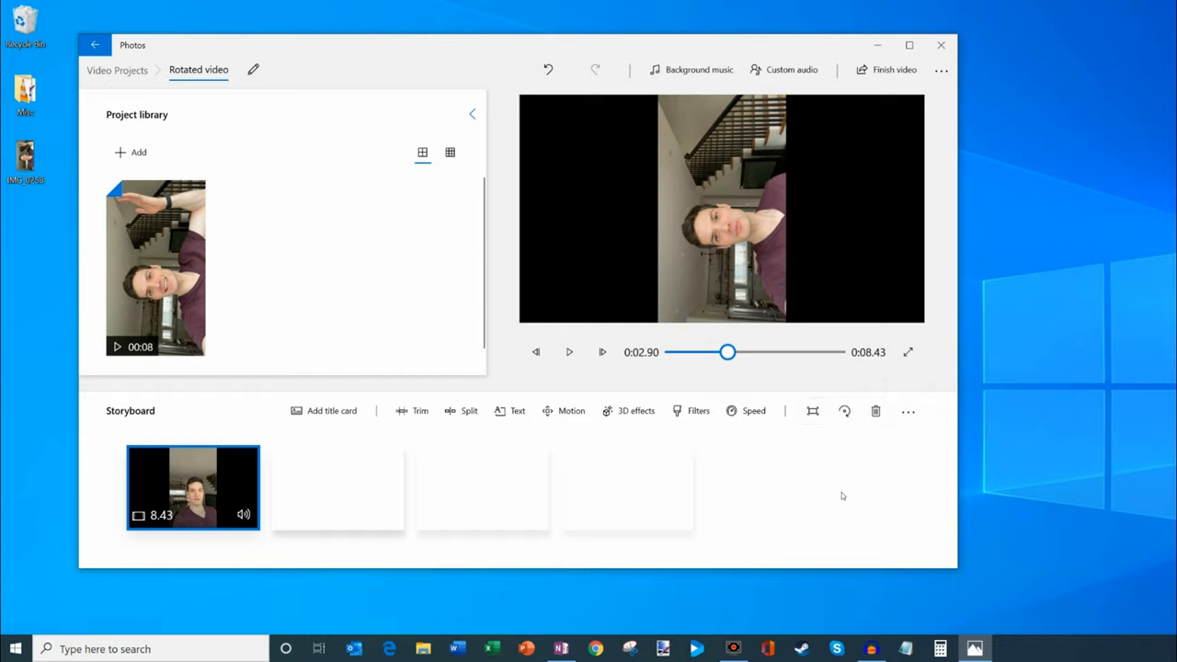
click(842, 412)
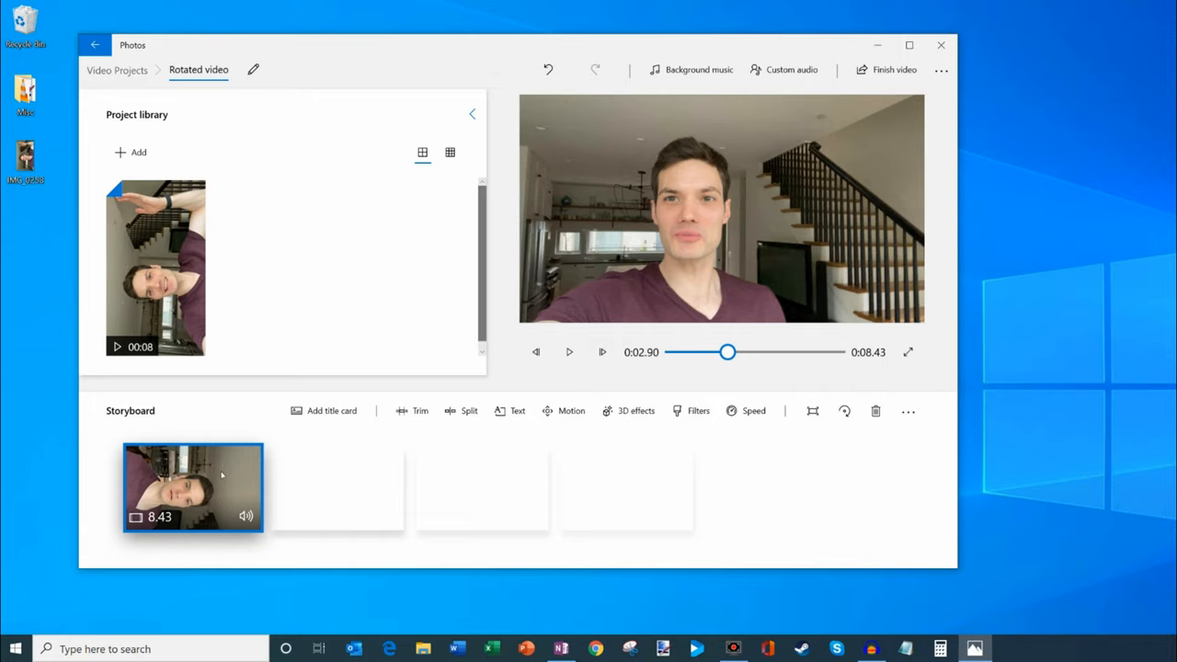
right_click(192, 487)
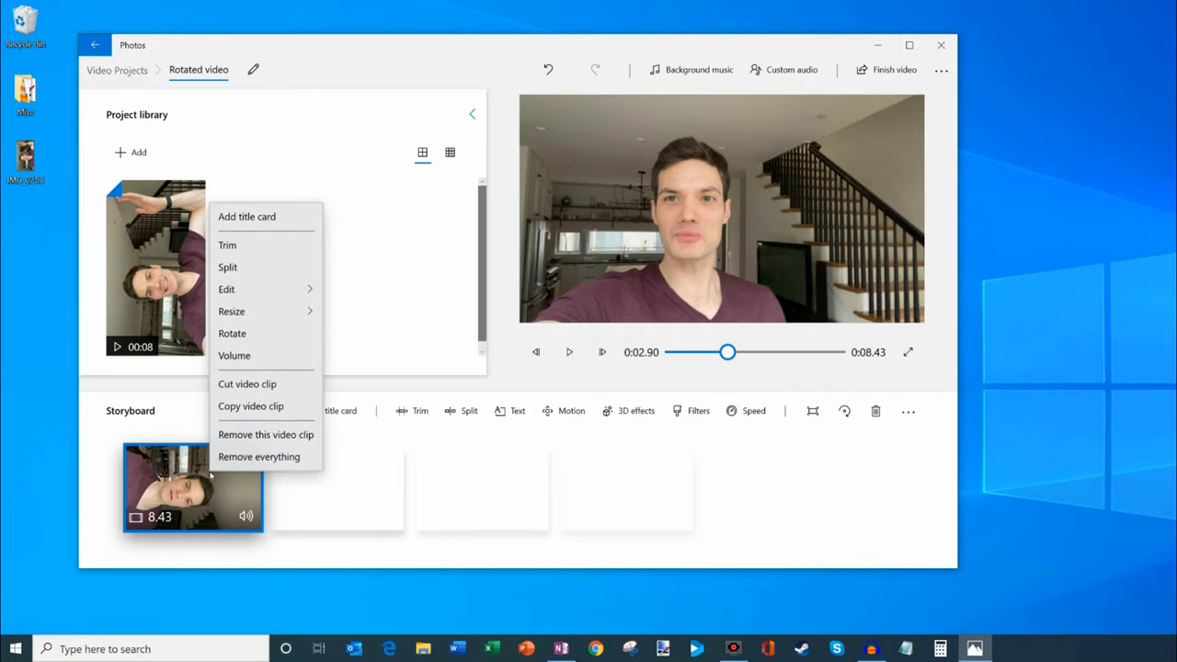
mouse_move(231, 333)
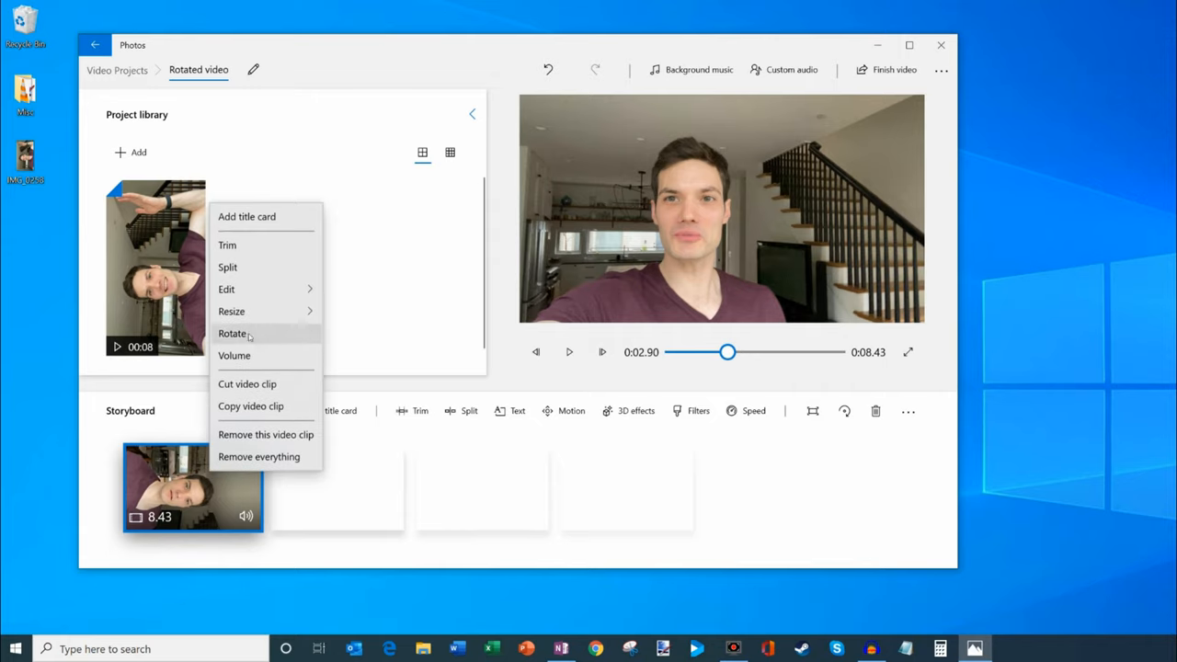
mouse_move(257, 334)
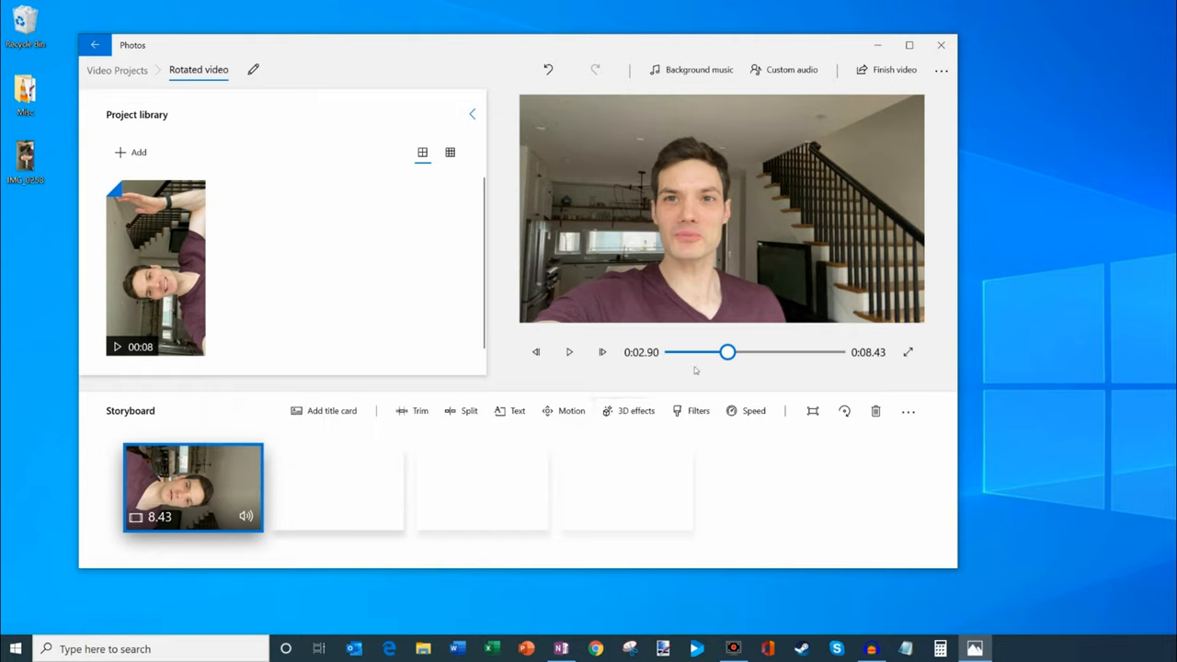
click(570, 351)
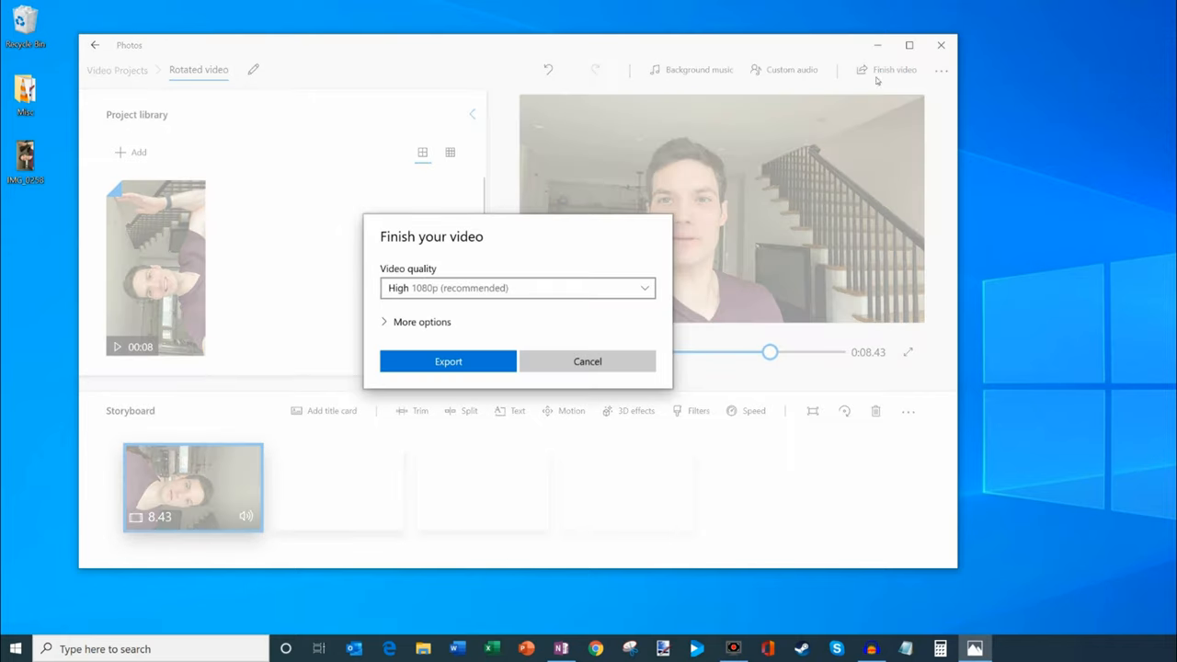
Finish the video and export it at High 1080p quality
click(517, 287)
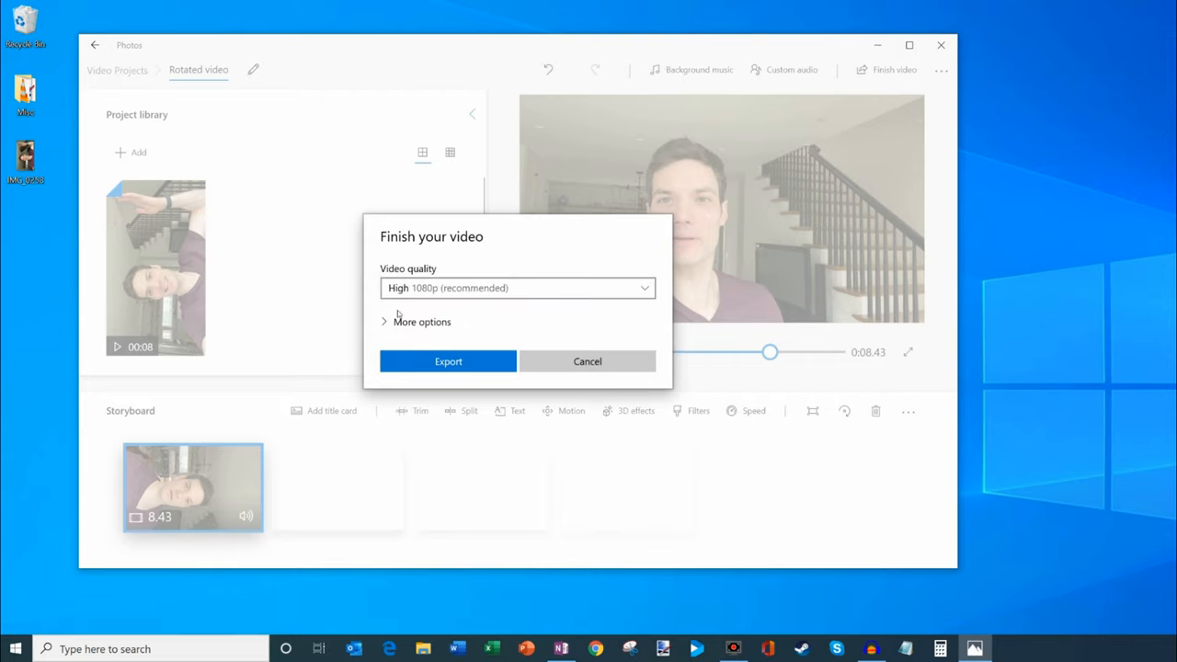
click(449, 361)
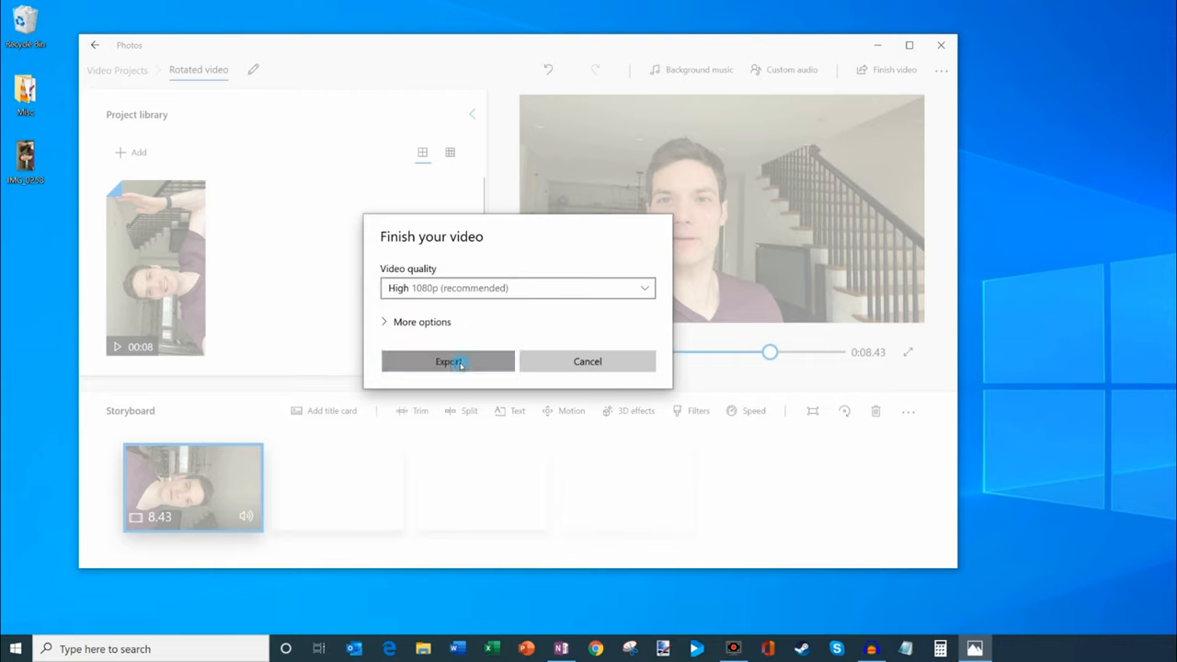
click(449, 360)
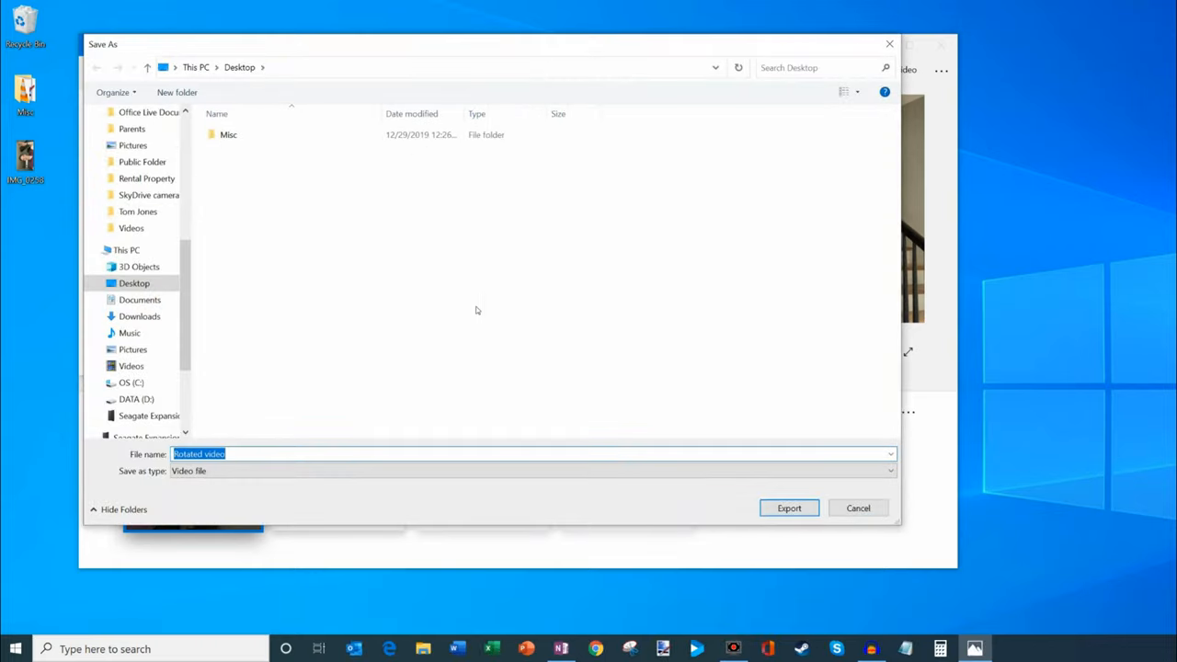
mouse_move(228, 200)
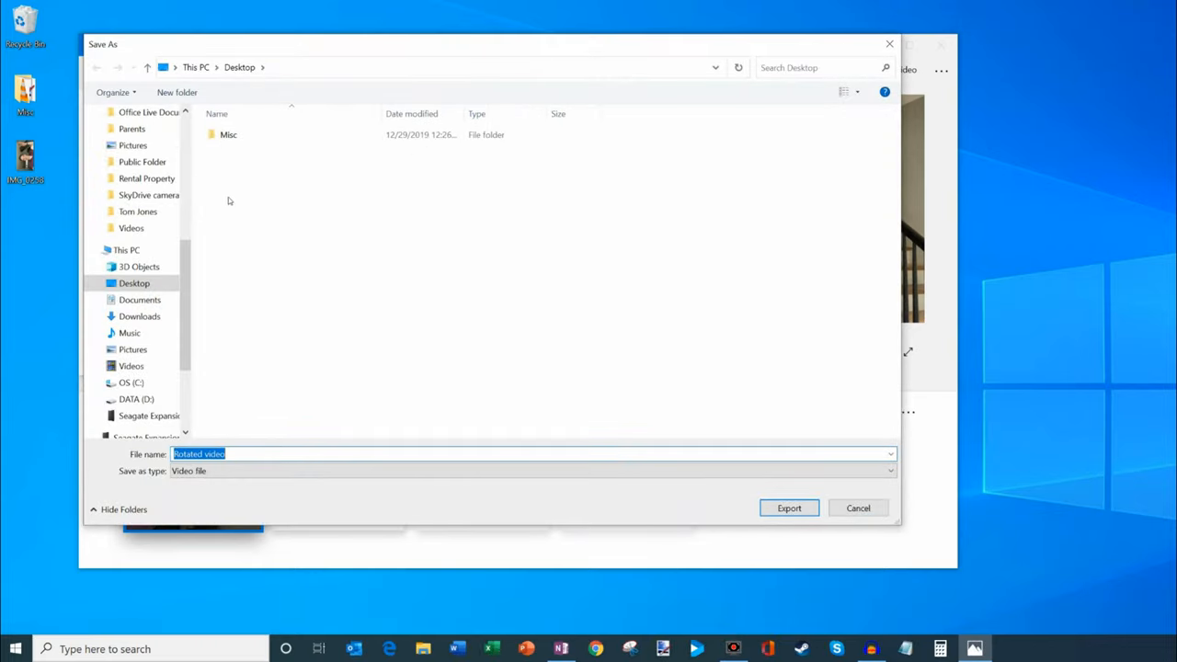
mouse_move(232, 397)
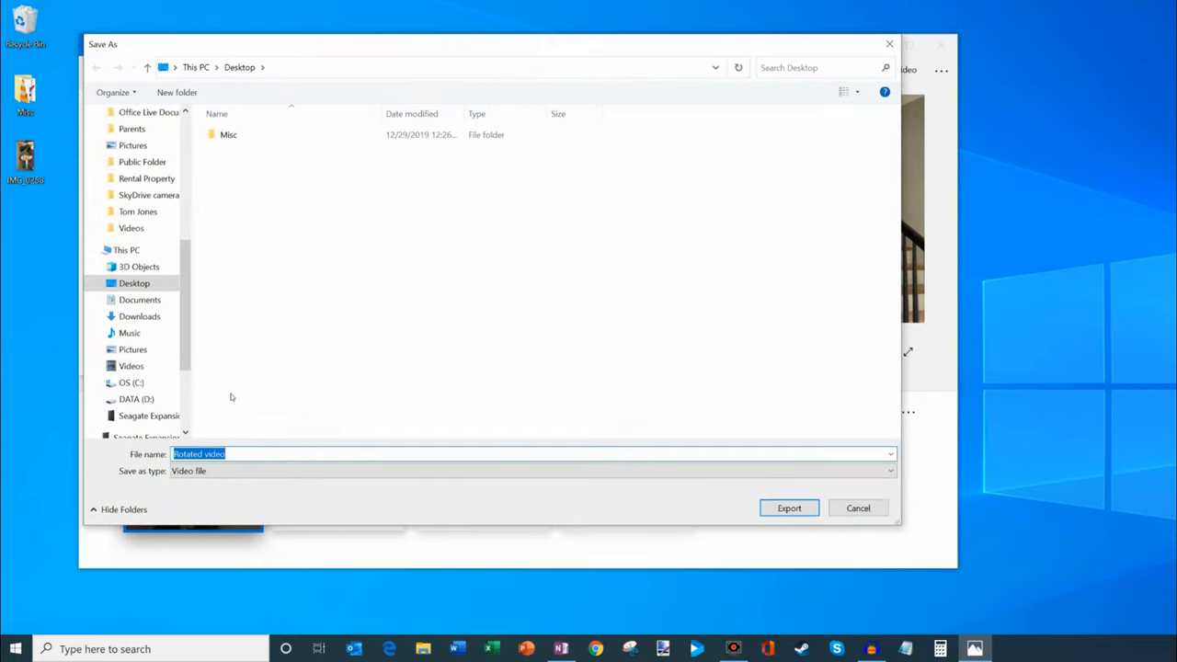
mouse_move(276, 461)
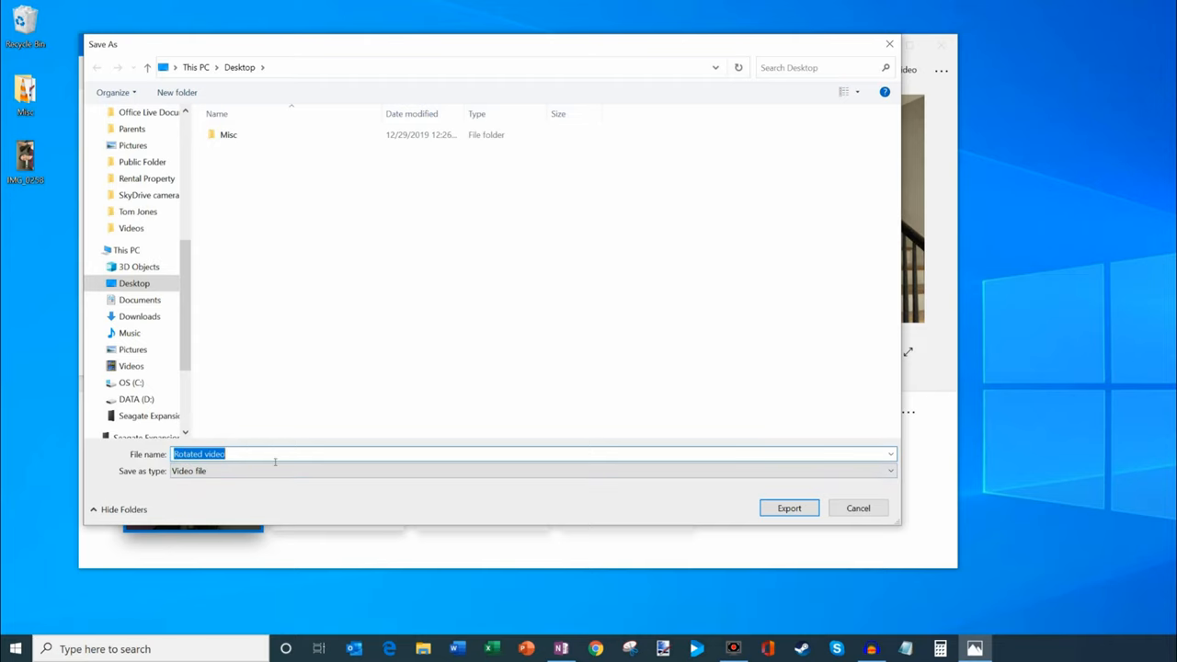
Save the exported video to the Desktop as 'Rotated video'
click(787, 508)
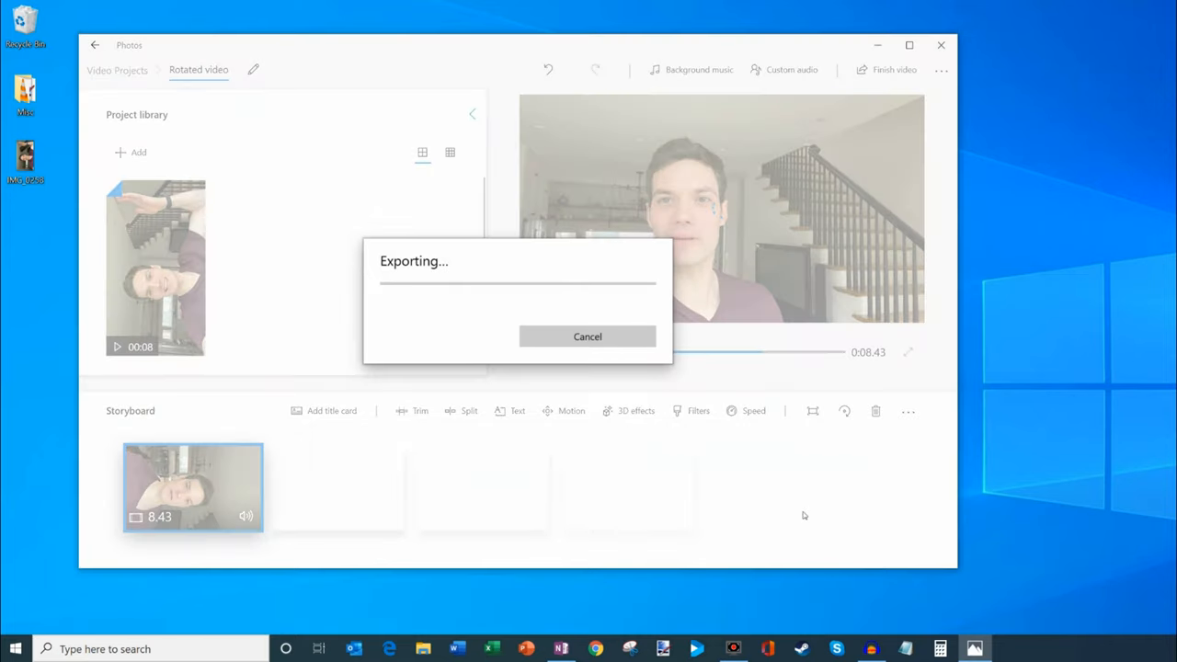